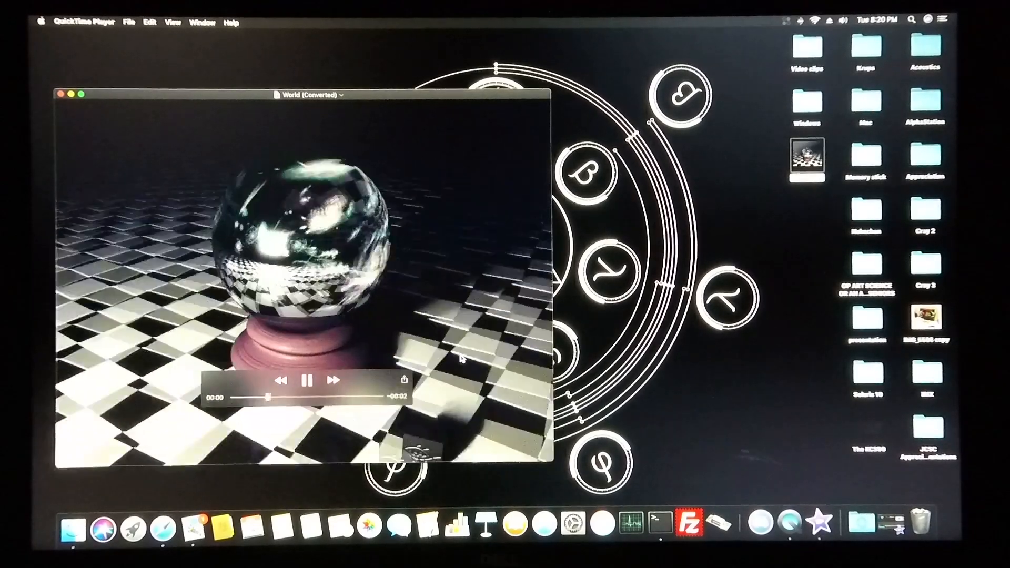
Play the converted World clip in QuickTime Player and close its window.
click(305, 381)
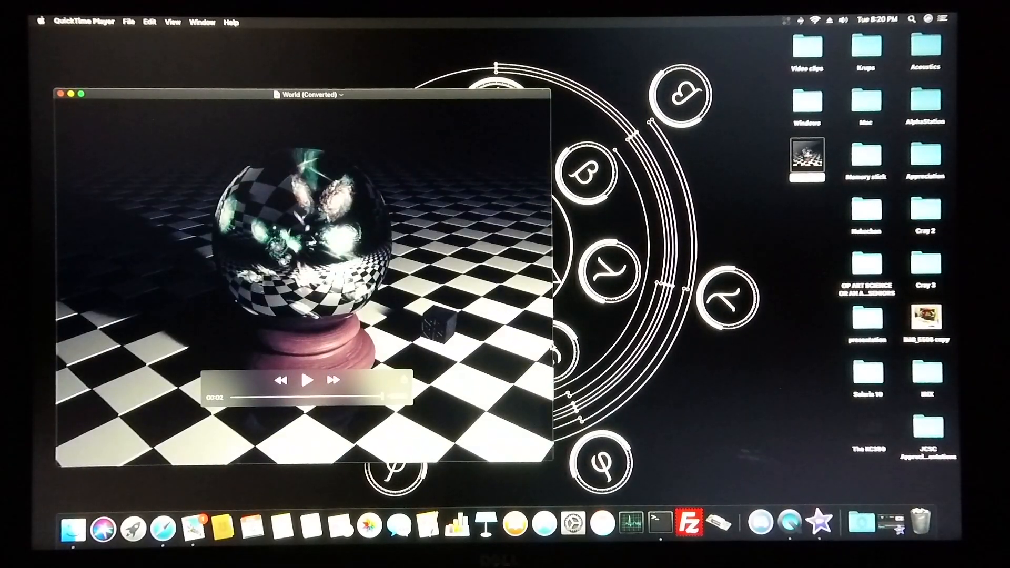
click(63, 95)
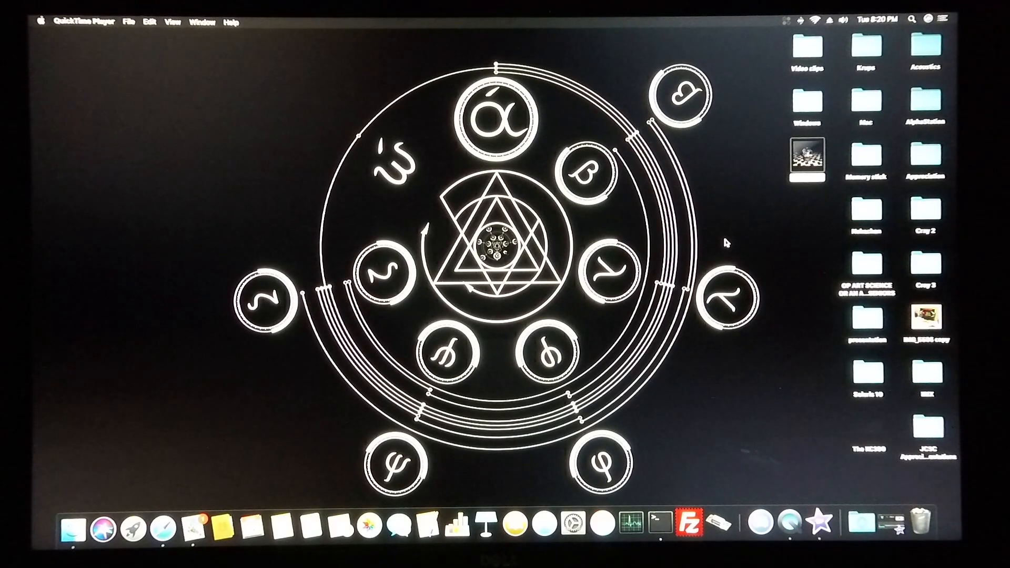
mouse_move(733, 379)
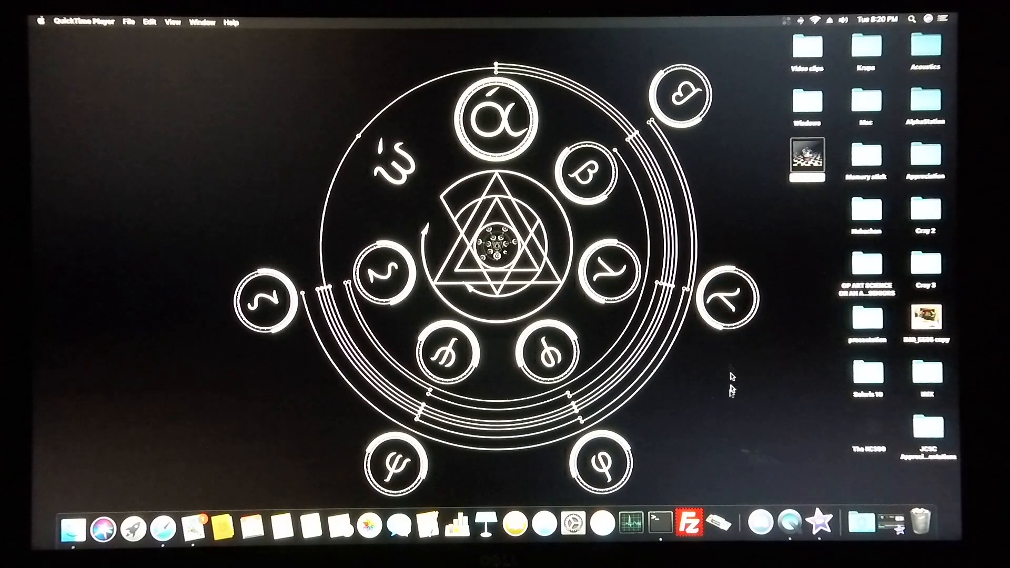
Paste the copied ffmpeg command into Terminal and run it to produce SGI frames.
click(654, 524)
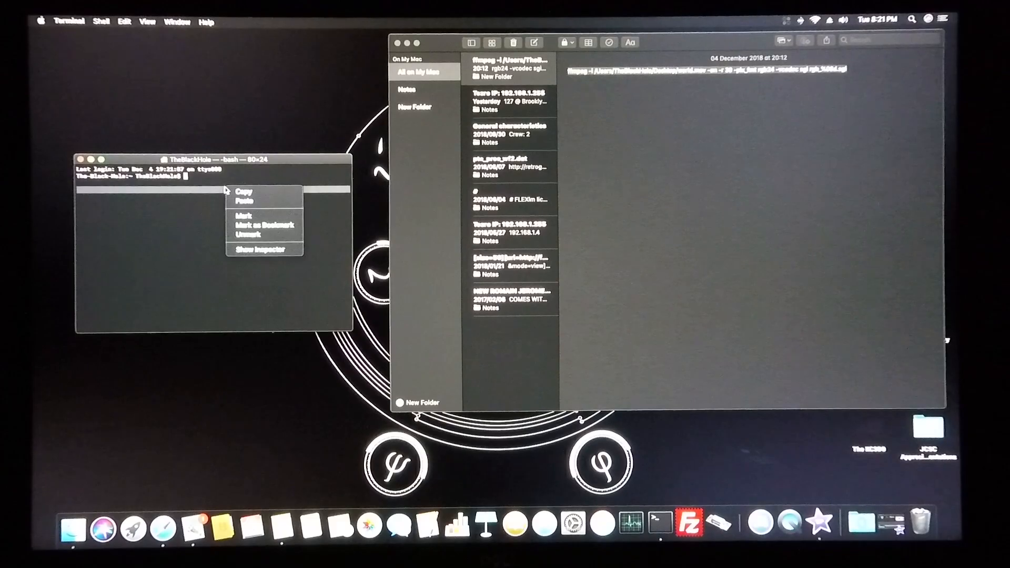
click(244, 201)
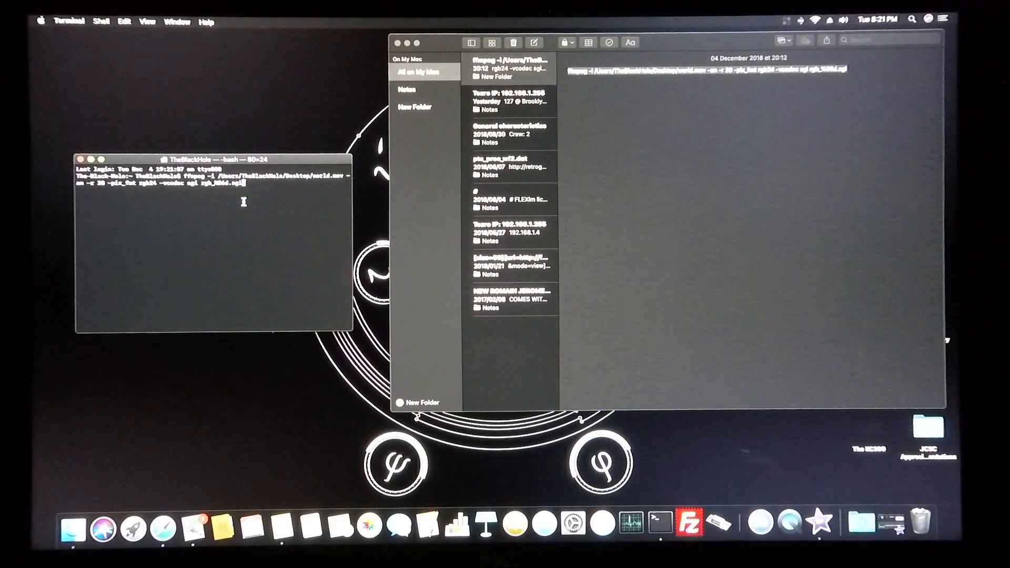
key(Return)
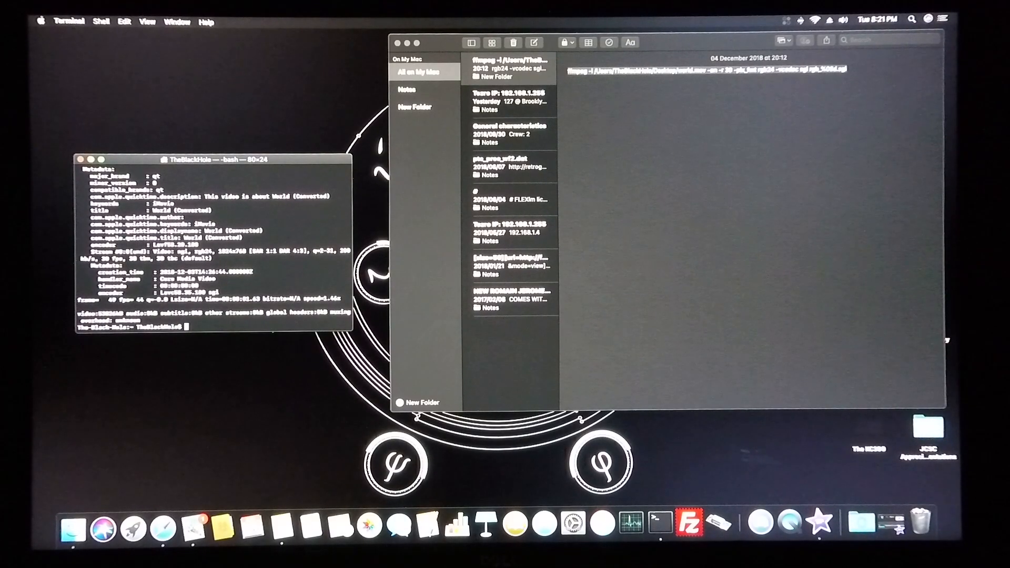
Find the rgb SGI frames in the home folder and open the IRIX RGB folder.
click(390, 41)
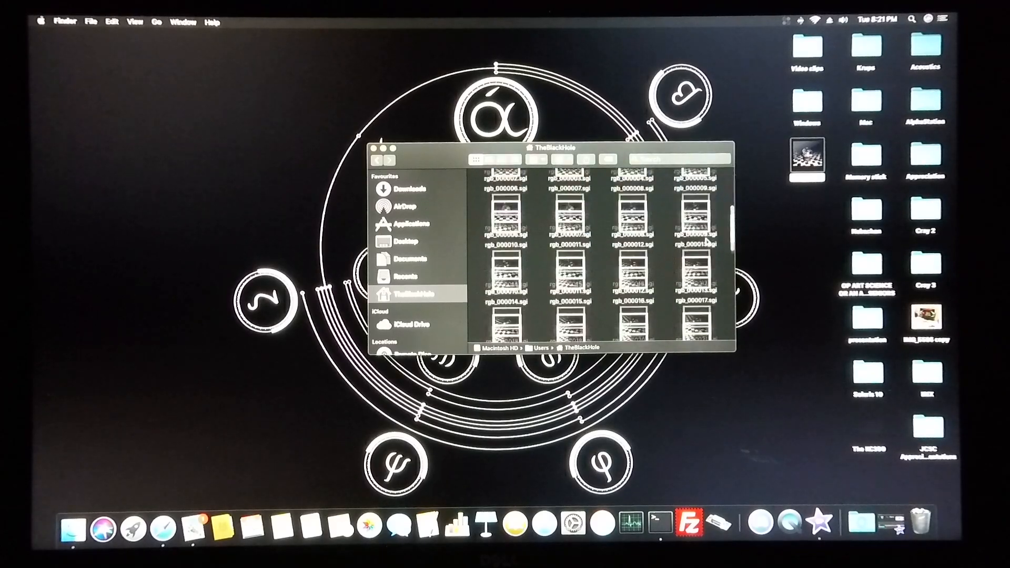
scroll(down, 3)
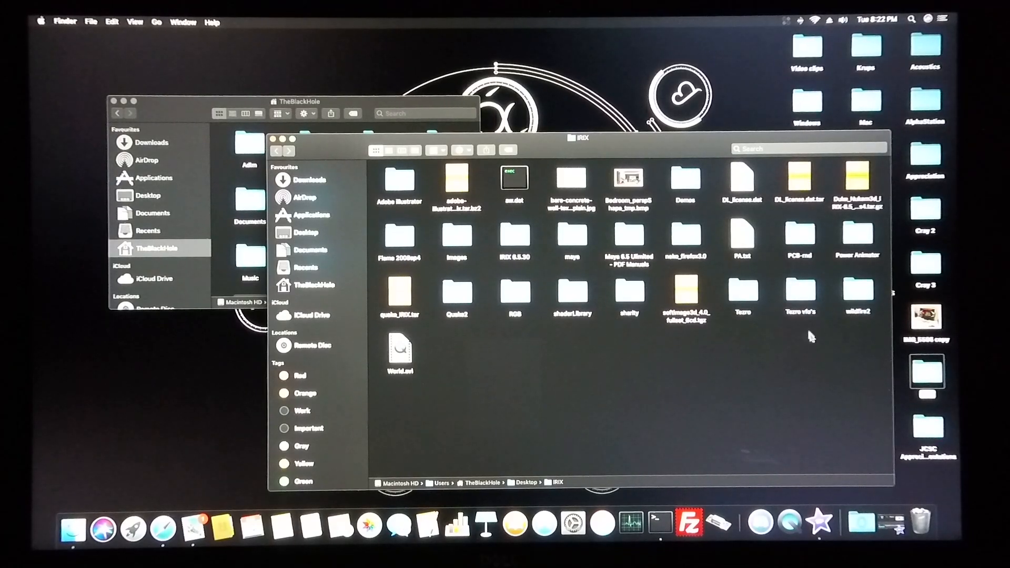
double_click(513, 296)
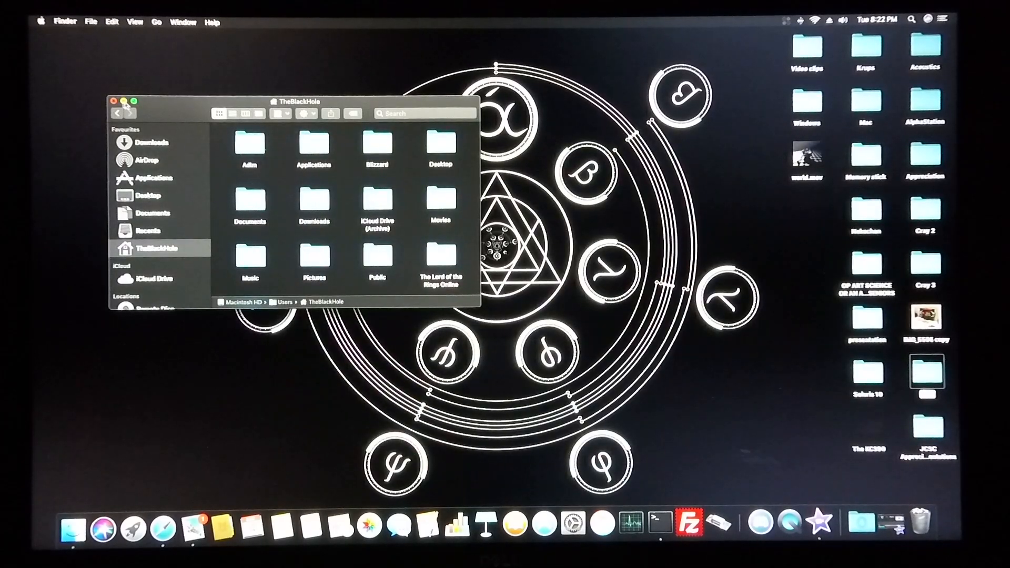
Log in to the IRIX workstation from the login screen's user icon.
click(118, 101)
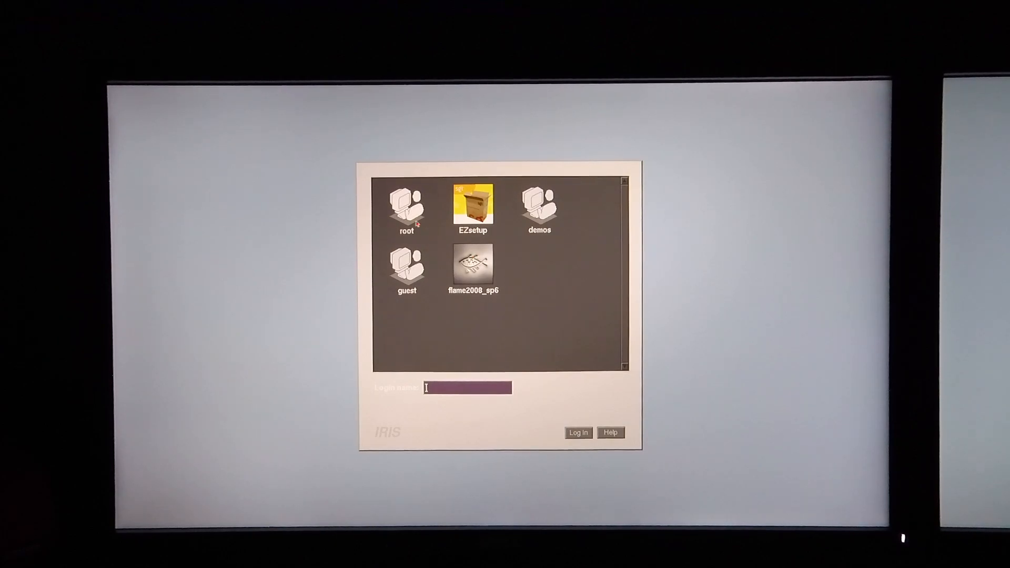
click(576, 432)
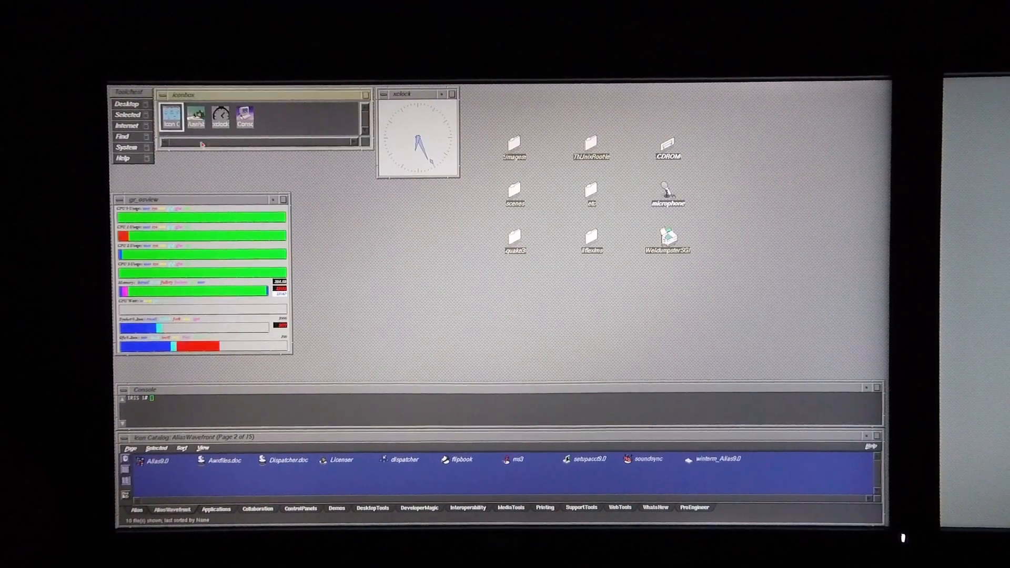
Load the 1920x1080 60 Hz display format, acknowledge the notice, and log out.
click(127, 147)
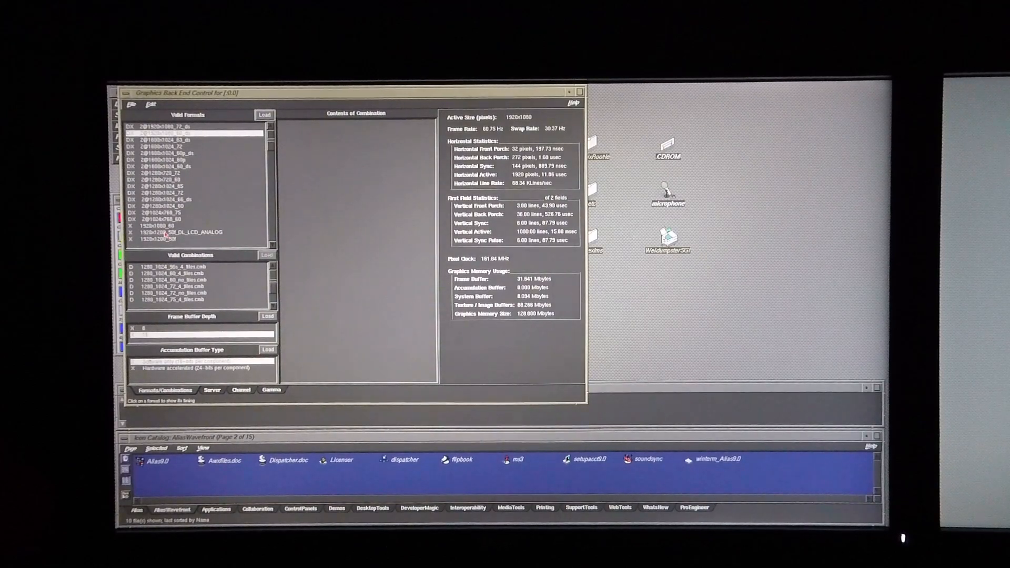
click(181, 233)
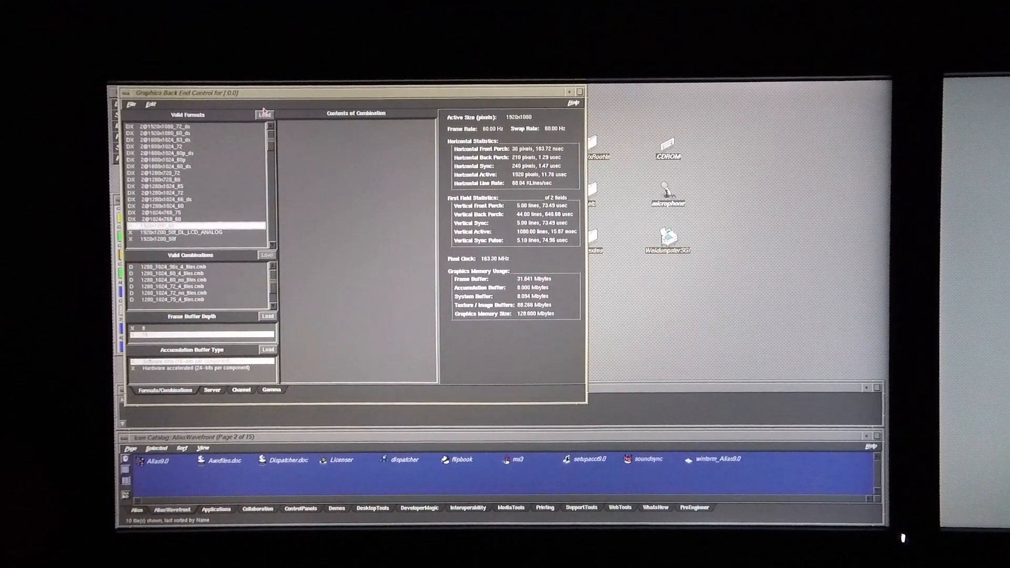
click(264, 114)
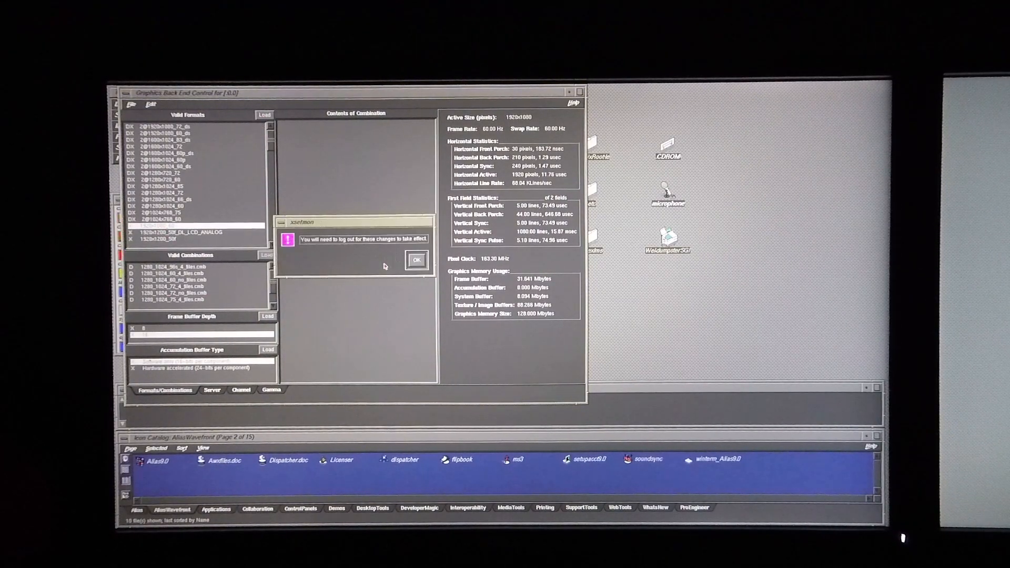
click(416, 259)
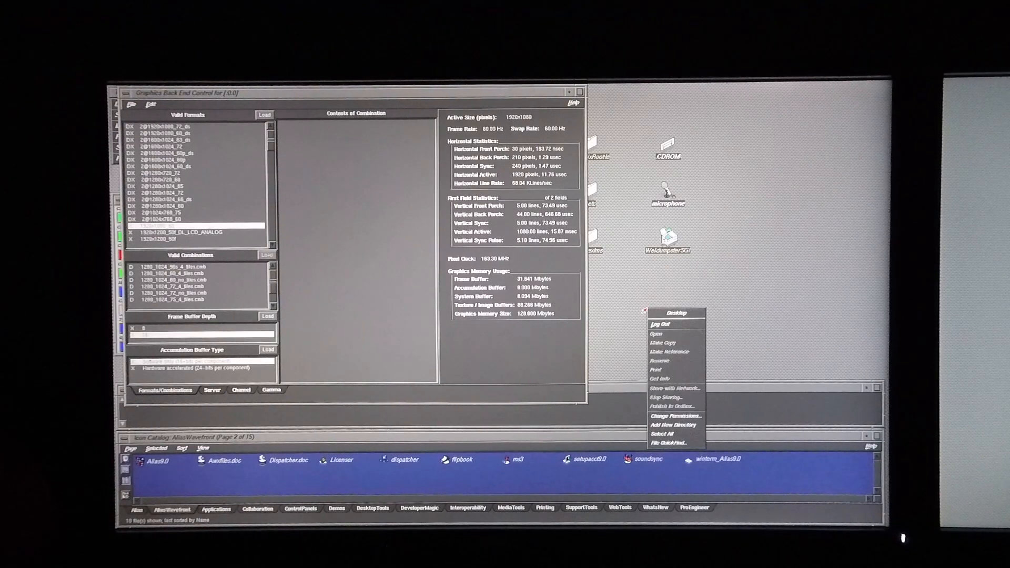
click(661, 323)
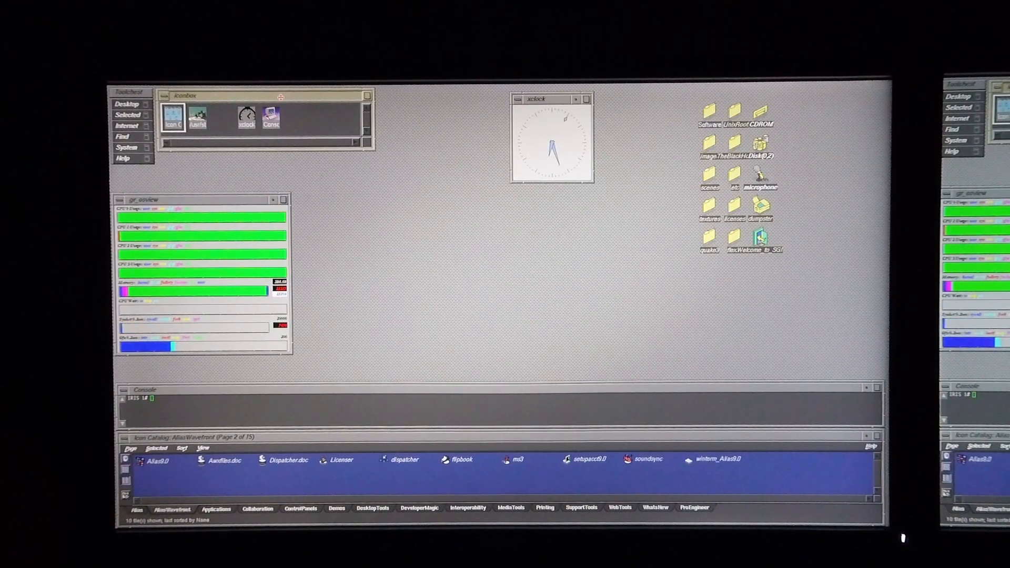
Spread out the desktop icons and open the shared RGB folder from the Mac.
drag(534, 98, 437, 95)
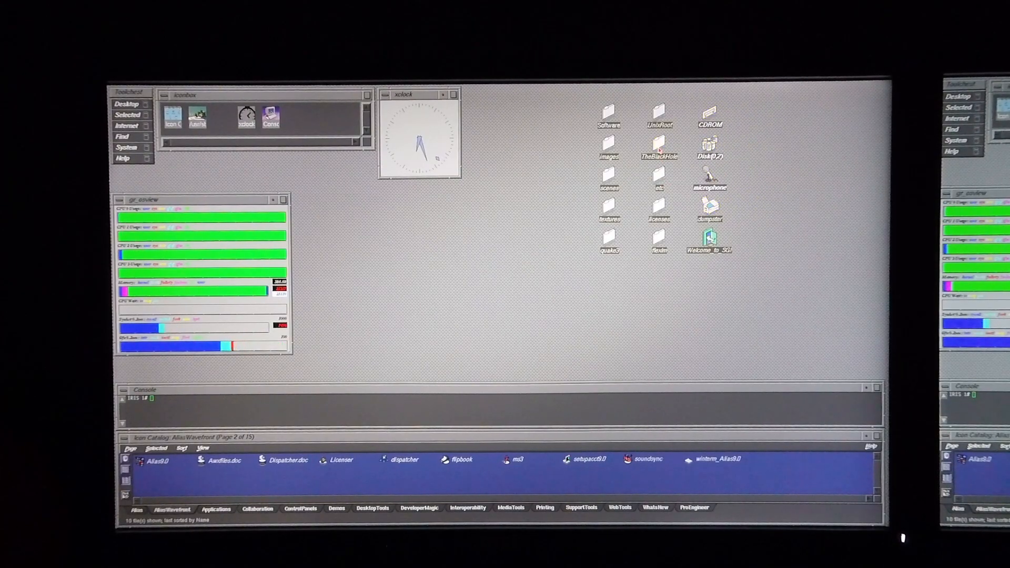
double_click(658, 141)
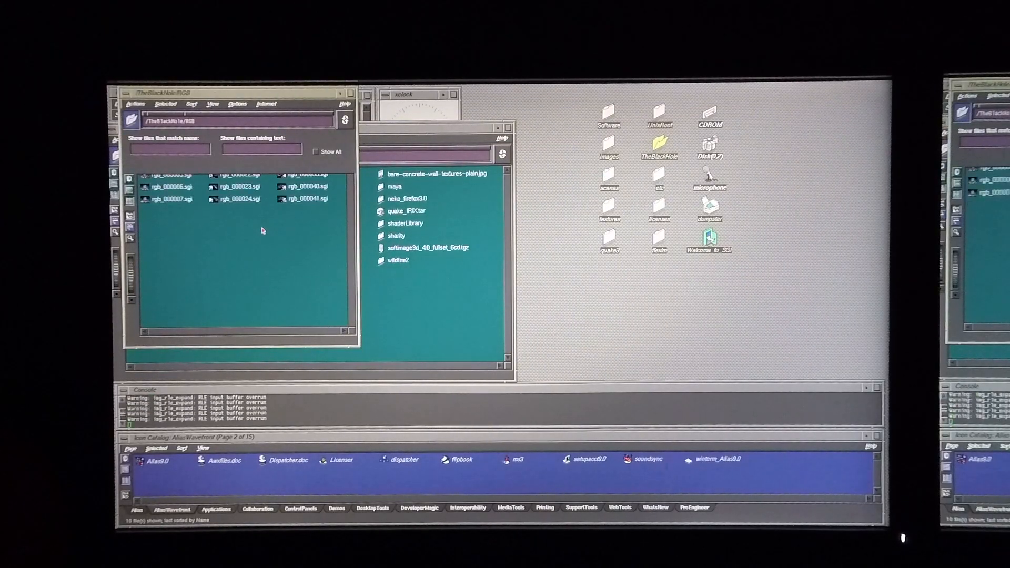
Move the rgb .sgi frames from /TheBlackHole/RGB into /maya/projects/default/images.
scroll(down, 3)
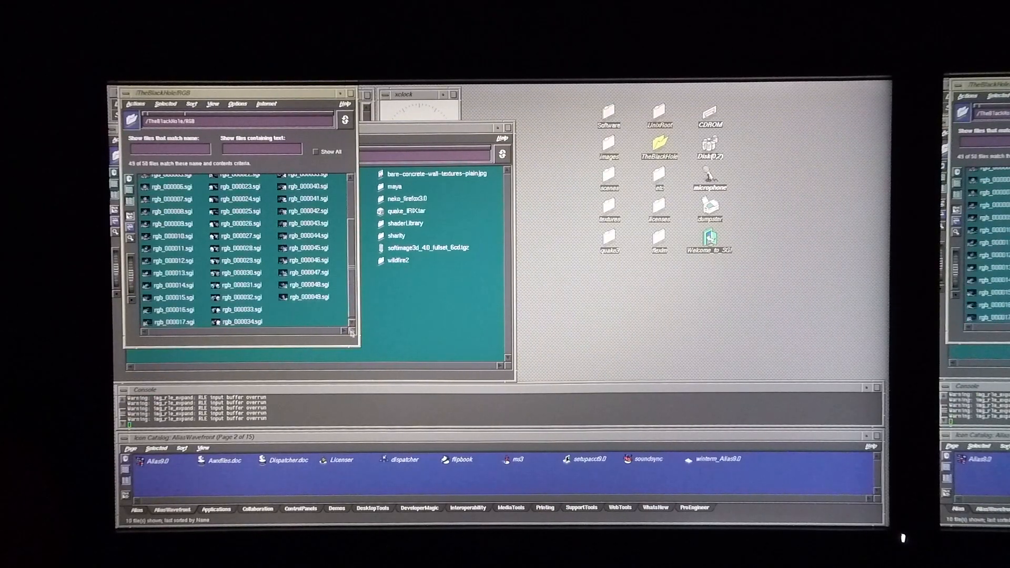
drag(353, 332, 480, 458)
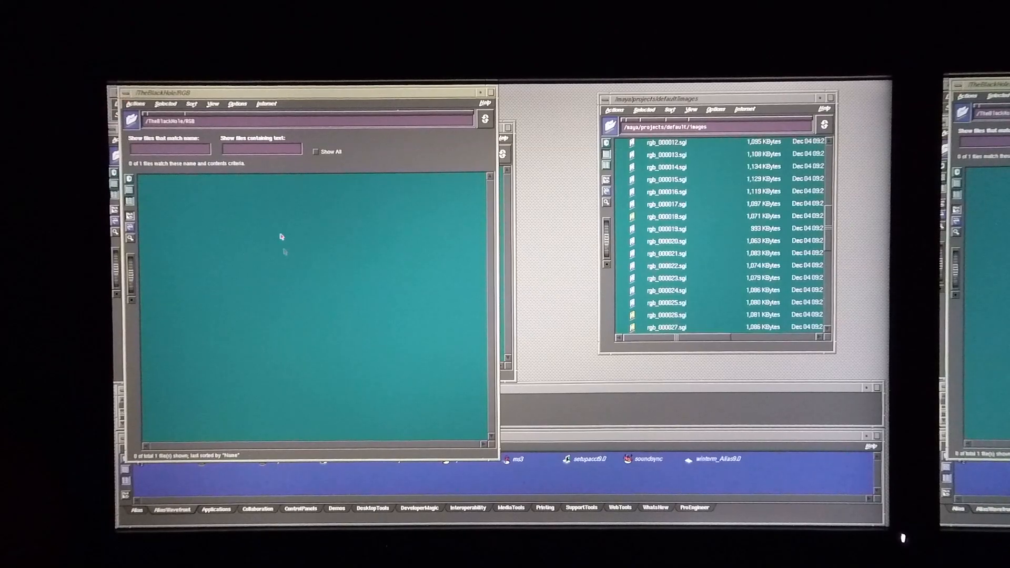
Close the RGB and images folder windows, leaving just the desktop icons.
click(129, 95)
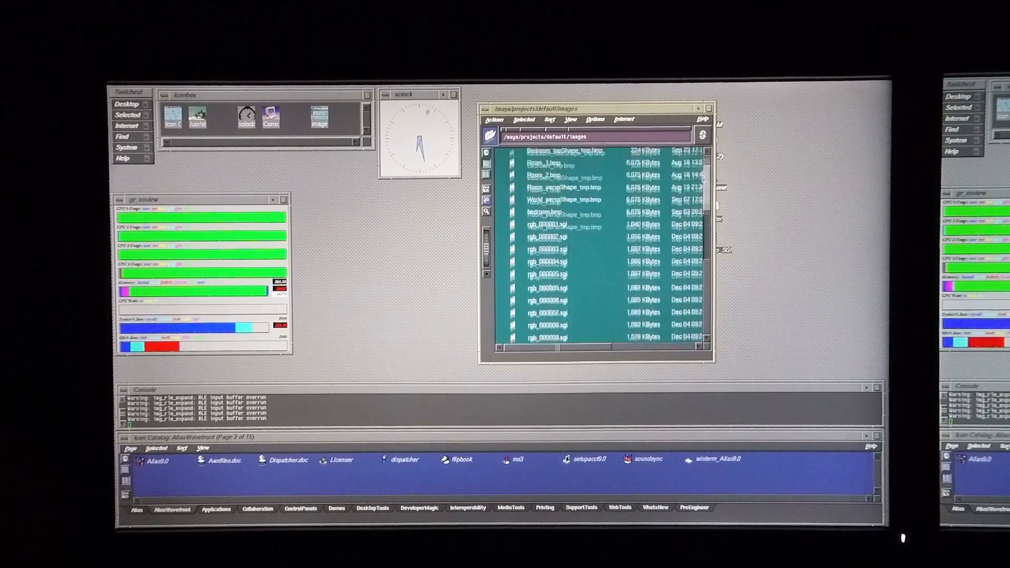
scroll(down, 3)
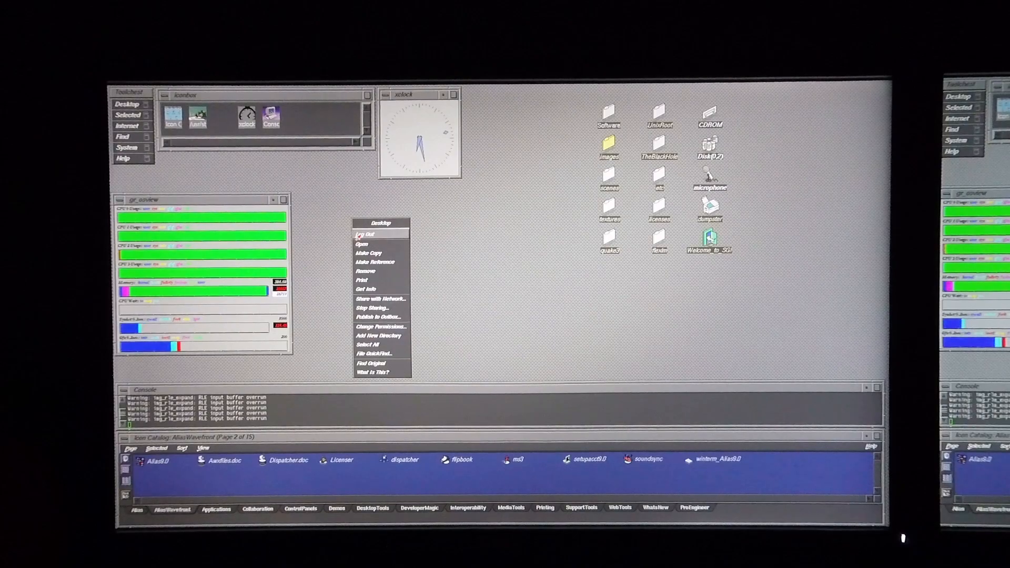
Log out and log back in as the flame2008_sp6 user.
click(365, 234)
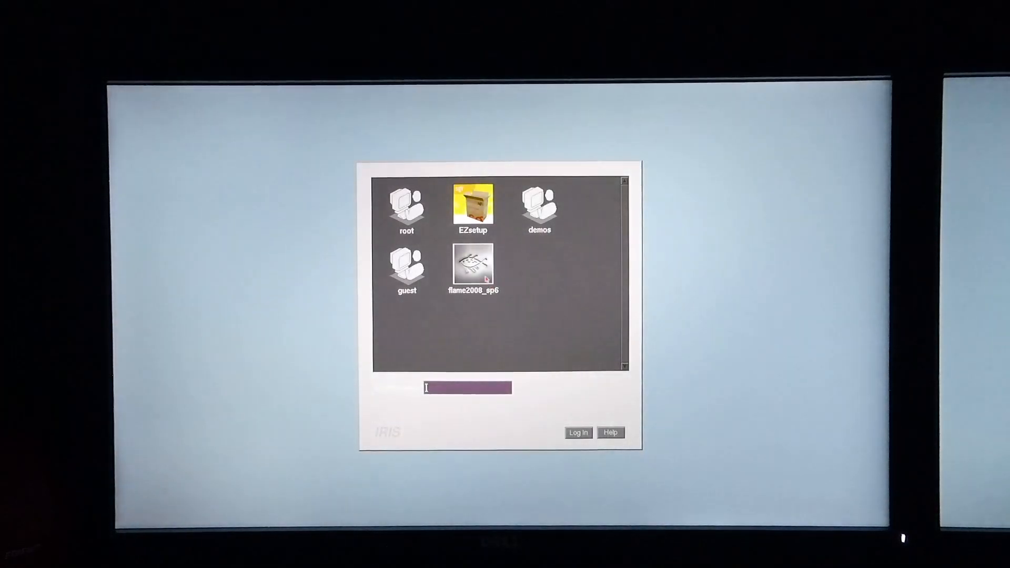
click(577, 432)
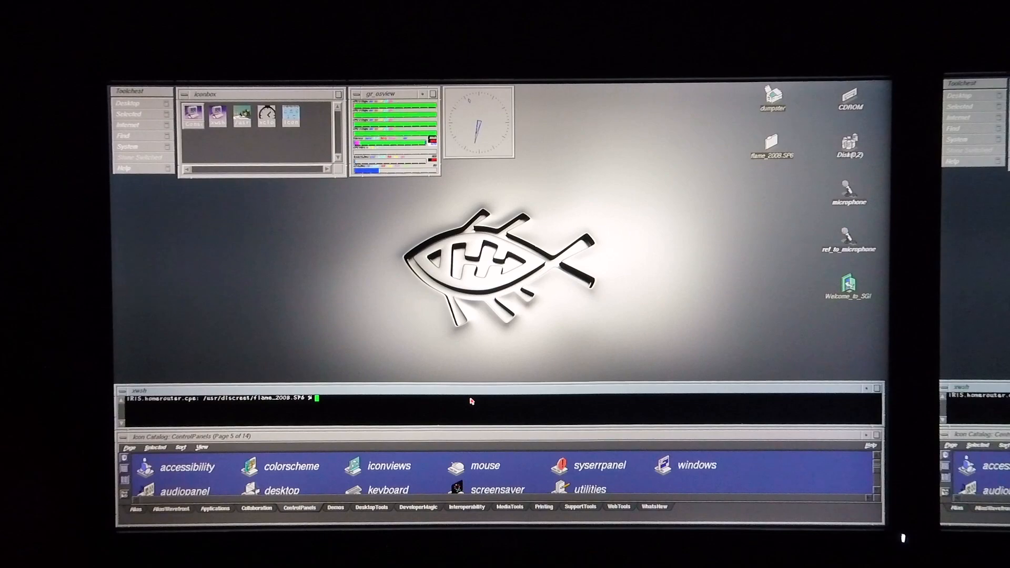
Run the 'flame' command in the winsh shell to start Flame 2008.
text(flame)
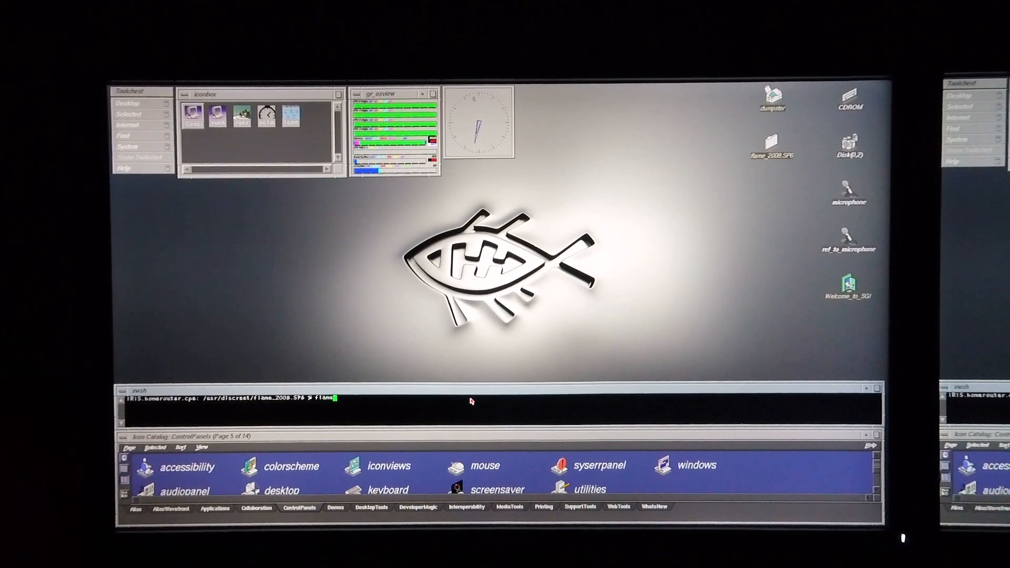
key(Return)
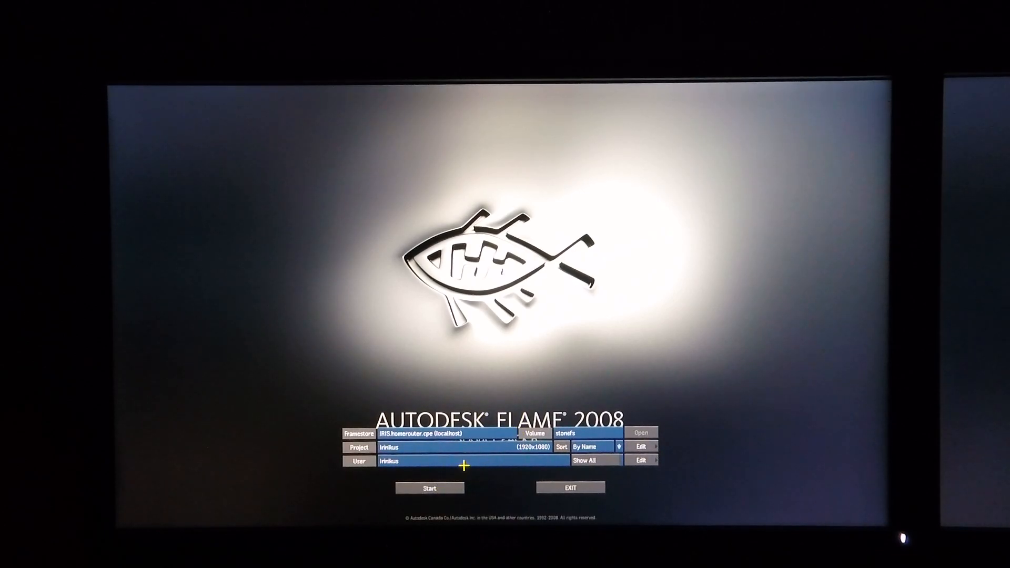
Start Flame with the irinkus project, accepting the unsupported 1920x1080_72 video rate and Setmon failure warnings.
click(429, 487)
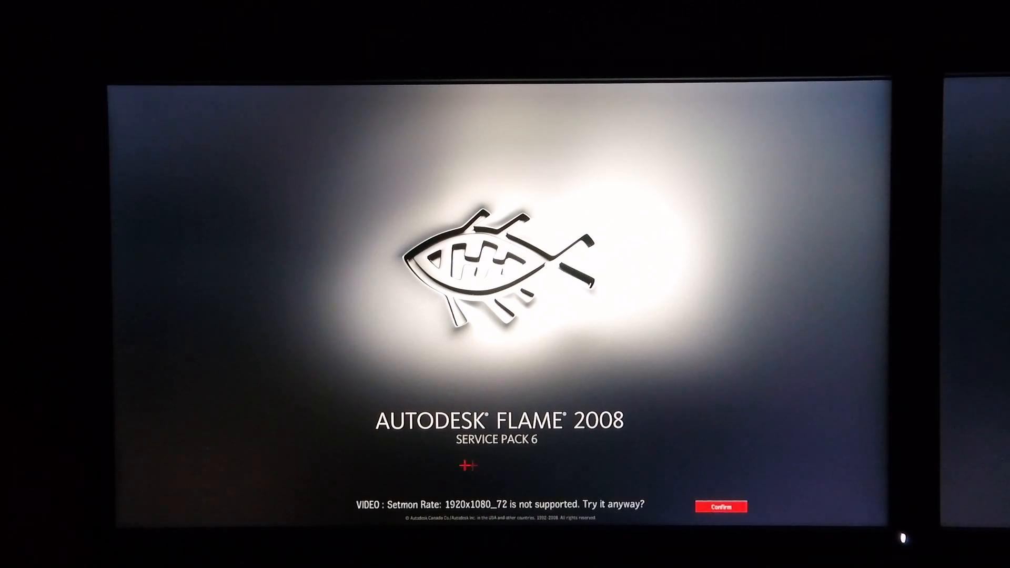
click(721, 506)
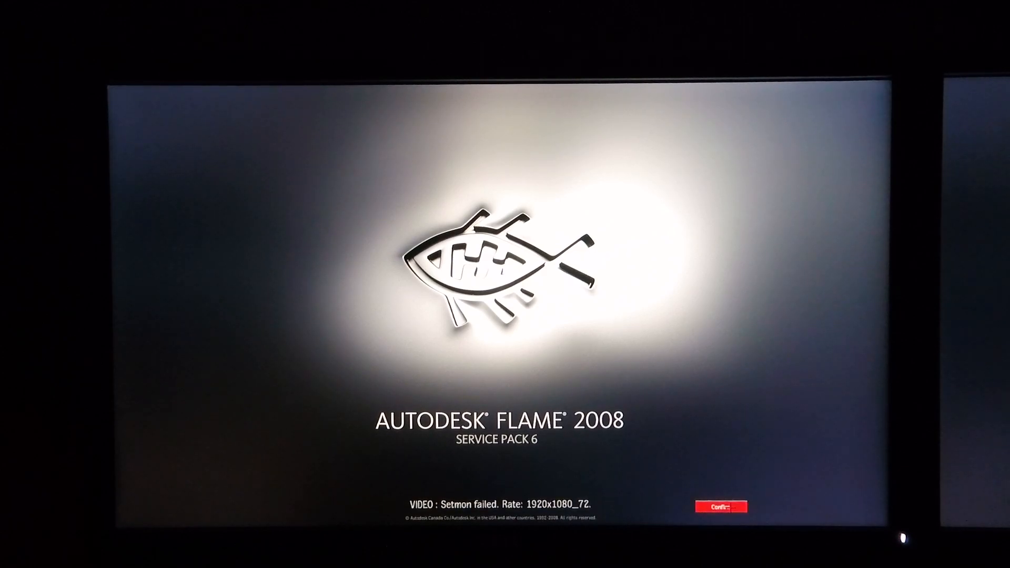
click(722, 507)
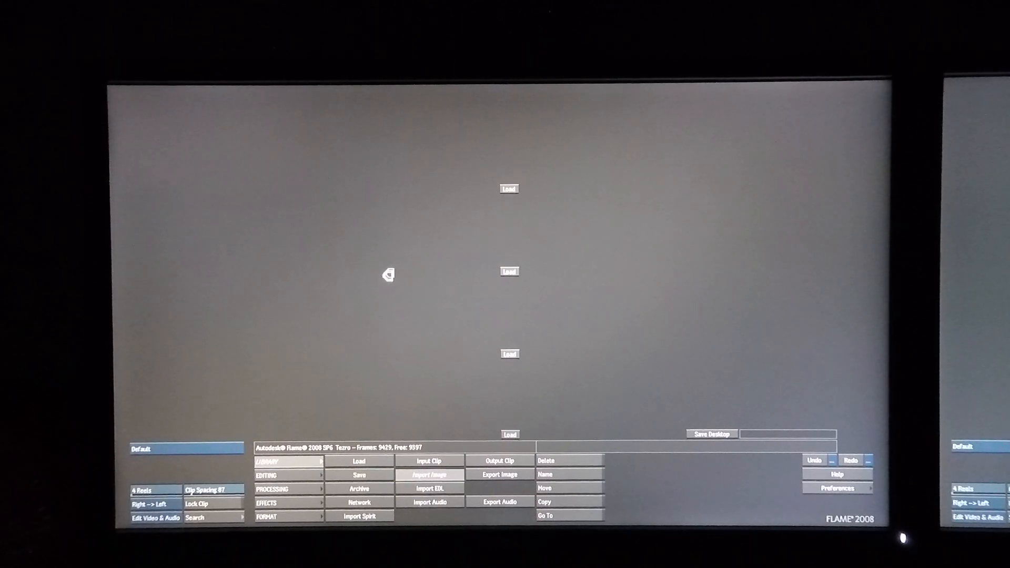
Open the Import Image browser from the main menu.
click(429, 475)
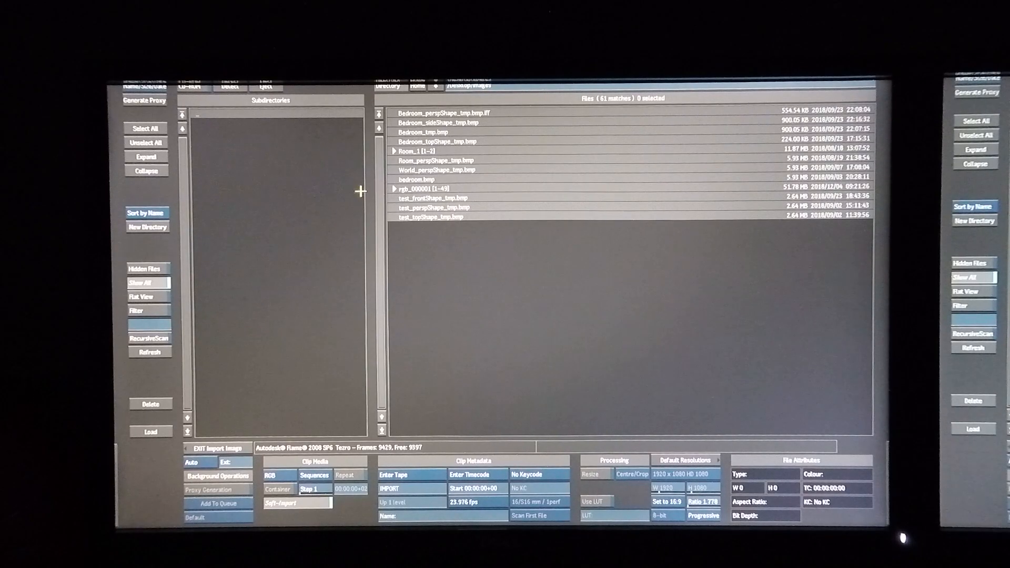
Load the rgb_000001 [1-49] frame sequence and drop the clip onto a reel.
click(451, 188)
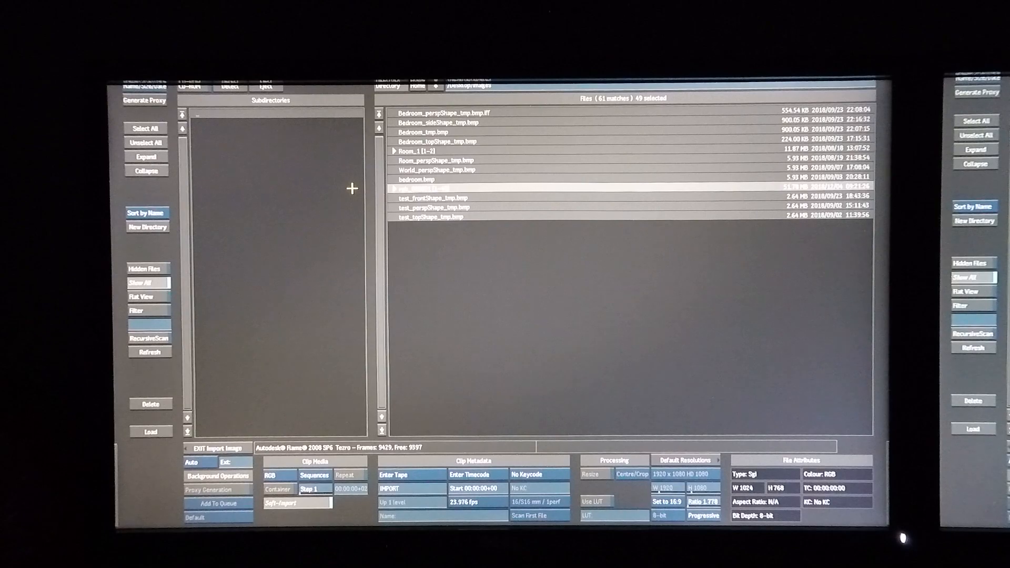
mouse_move(353, 188)
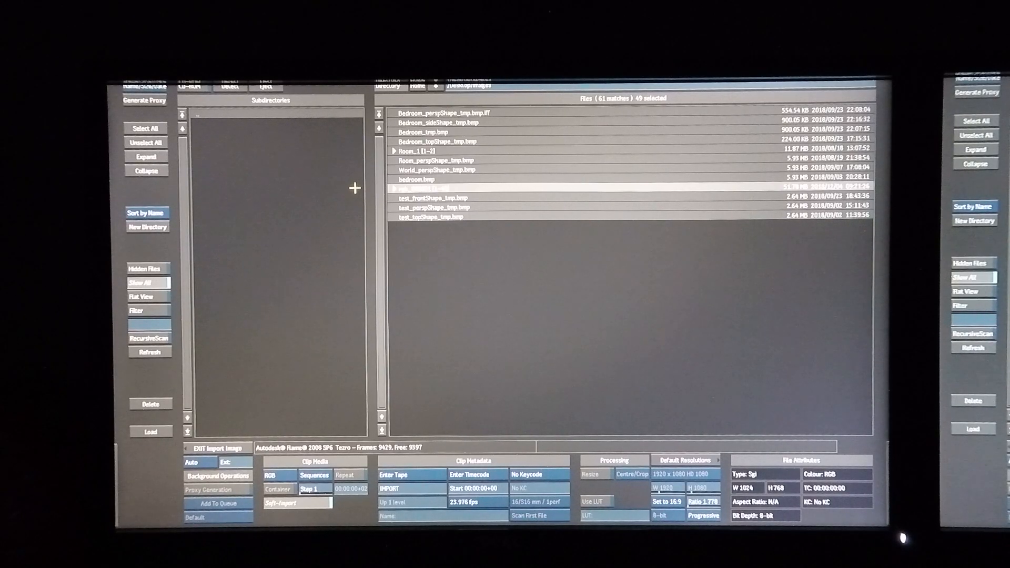
click(149, 431)
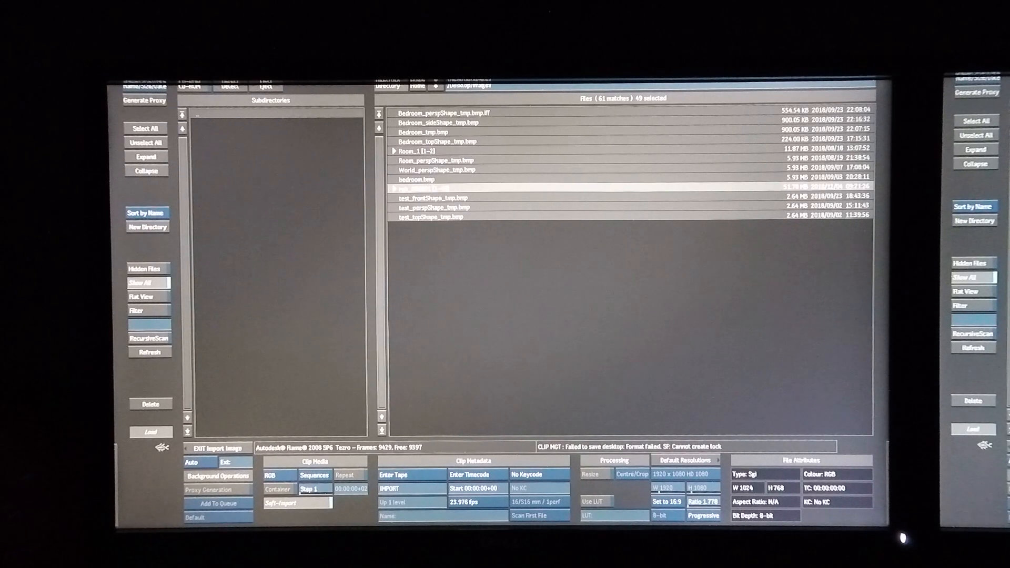
click(218, 448)
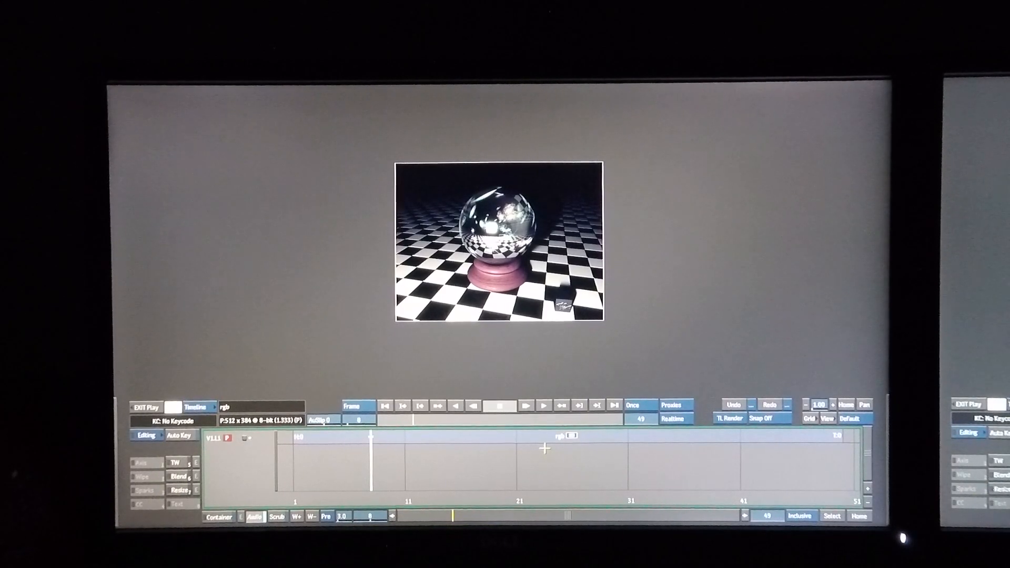
Close the clip player and choose EXIT Flame from Preferences.
click(634, 405)
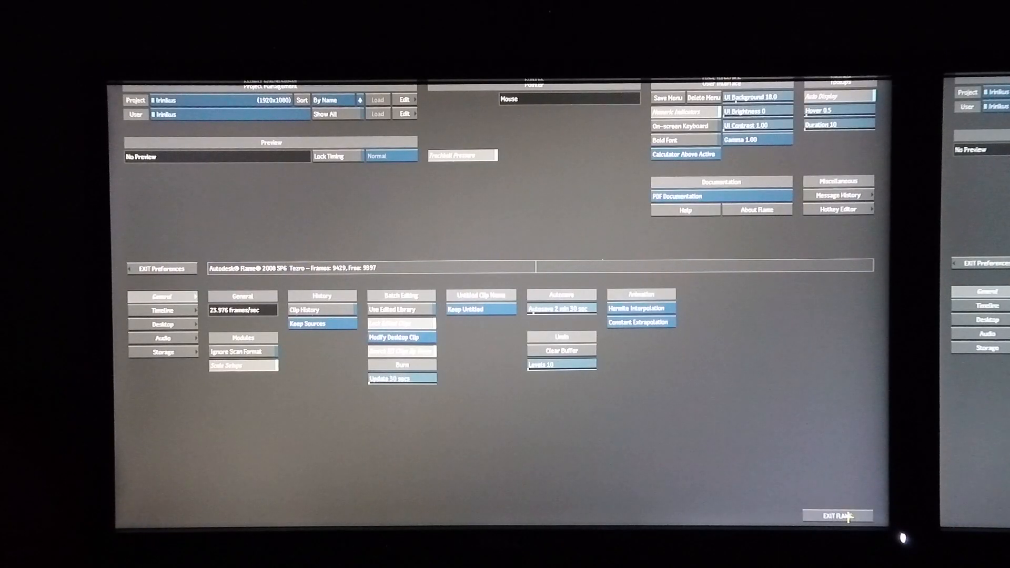
click(836, 516)
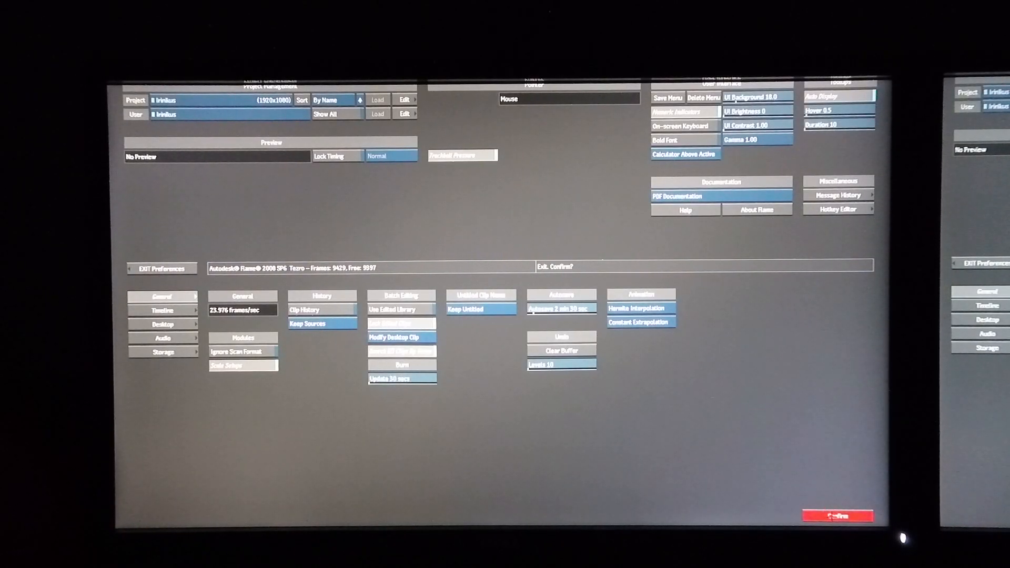